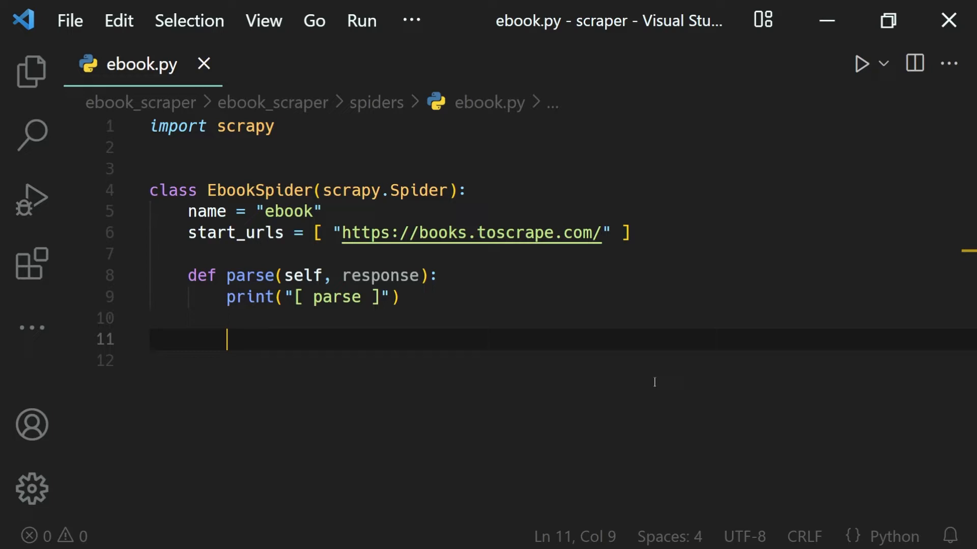
{"action": "mouse_move", "coordinate": [821, 38]}
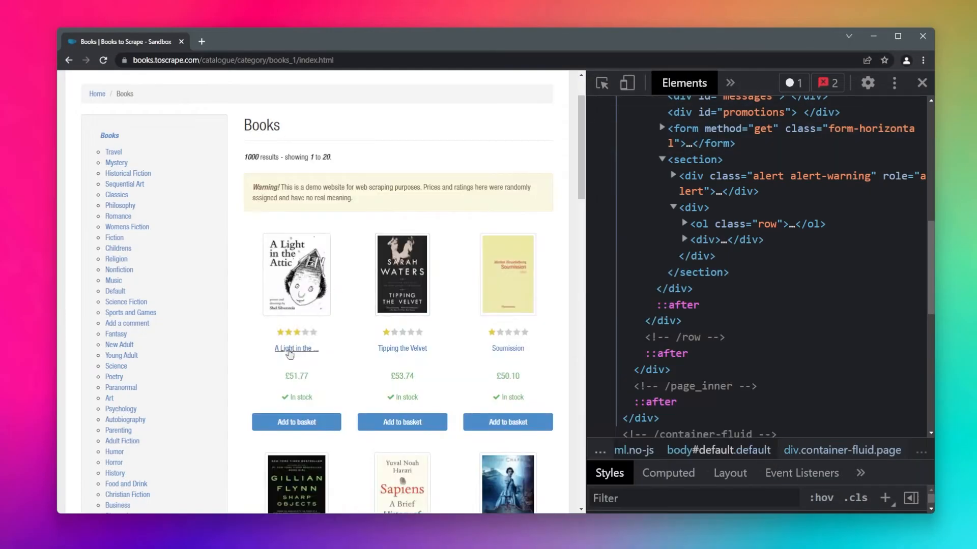
{"action": "mouse_move", "coordinate": [295, 350]}
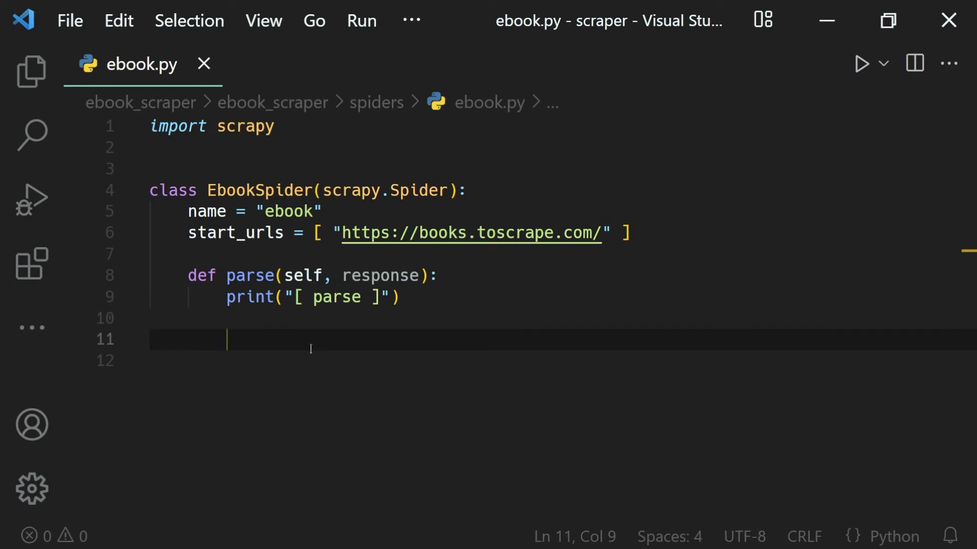
Step: Write response.xpath("h3") inside the parse method using autocomplete
{"action": "type", "text": "response"}
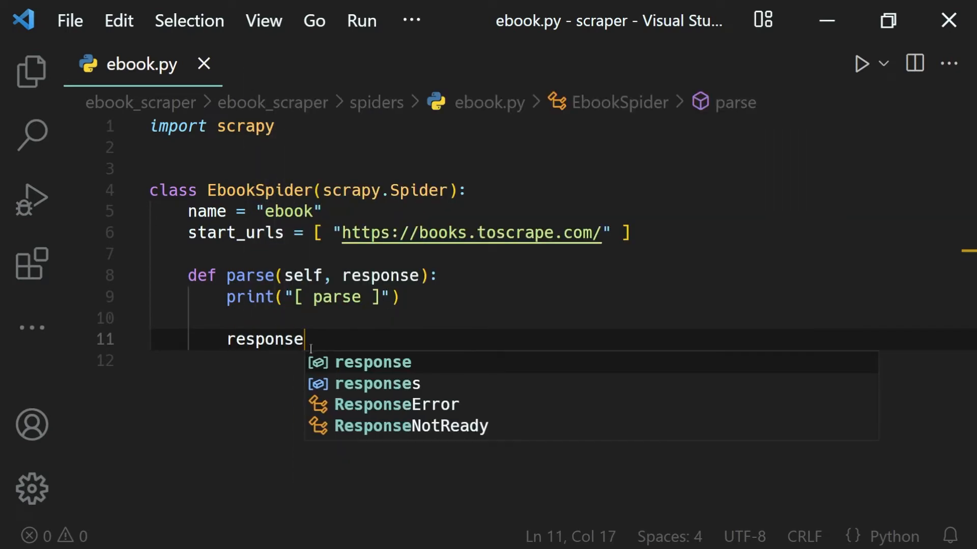
{"action": "type", "text": ".xp"}
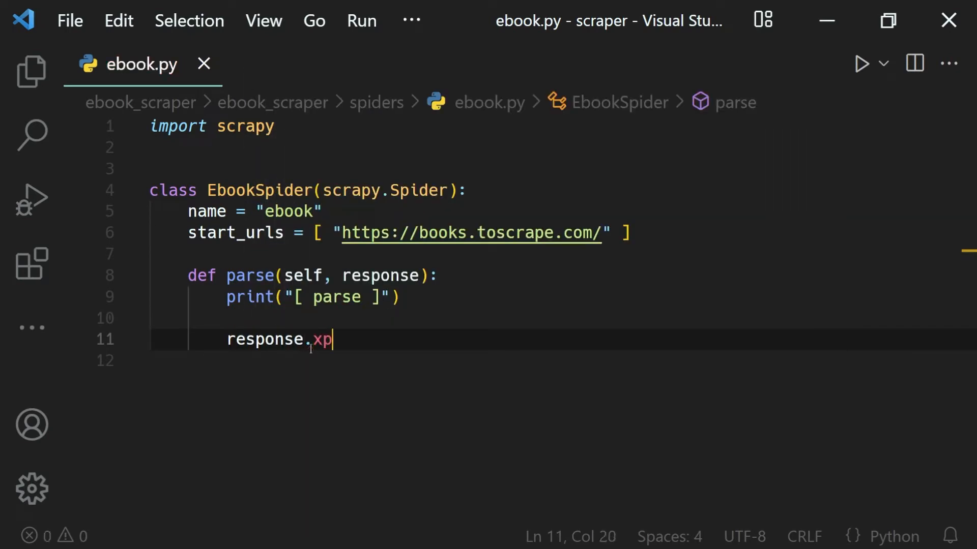
{"action": "type", "text": "ath"}
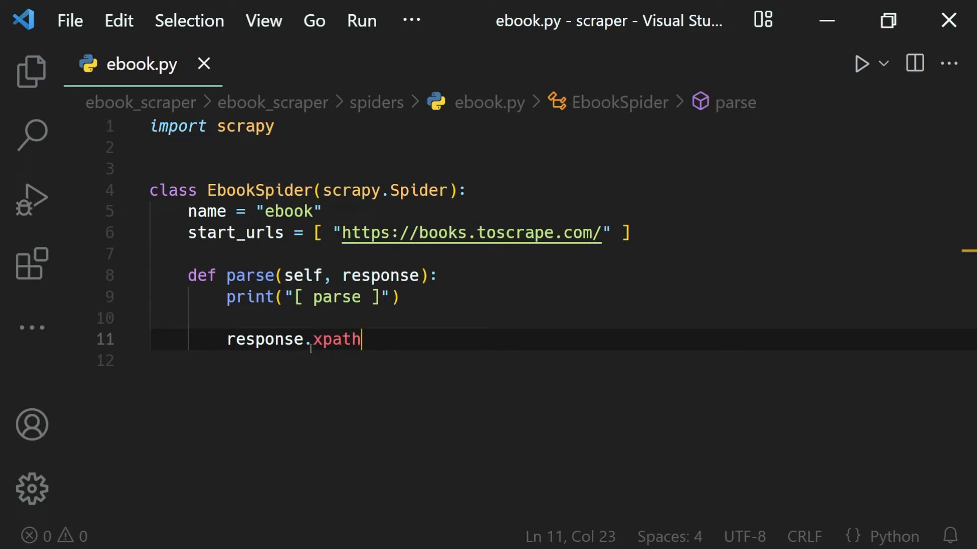
{"action": "type", "text": "("}
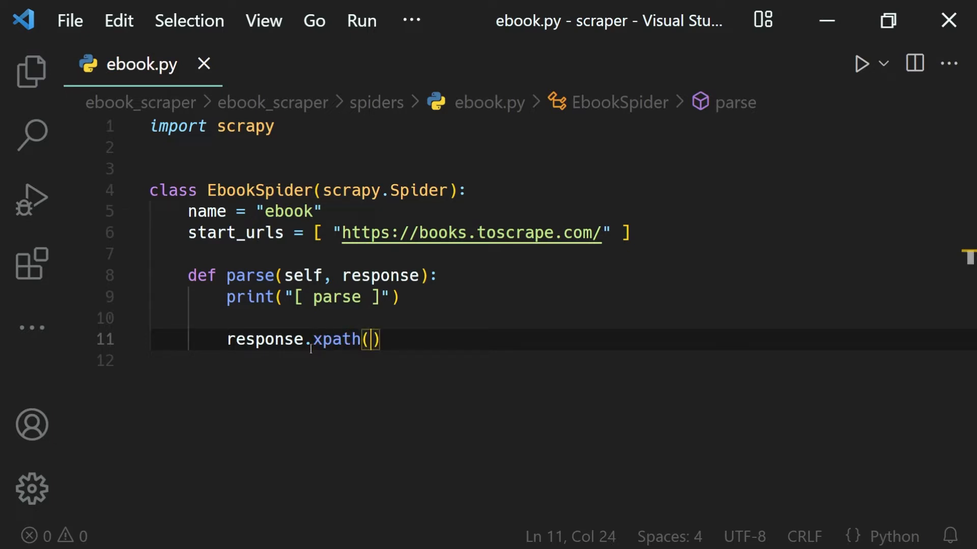
{"action": "type", "text": "\""}
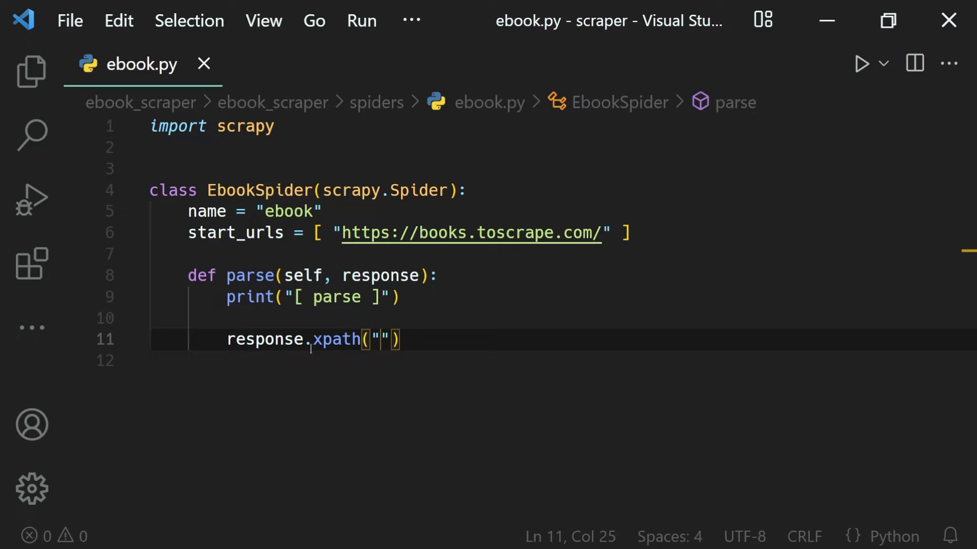
{"action": "type", "text": "h3"}
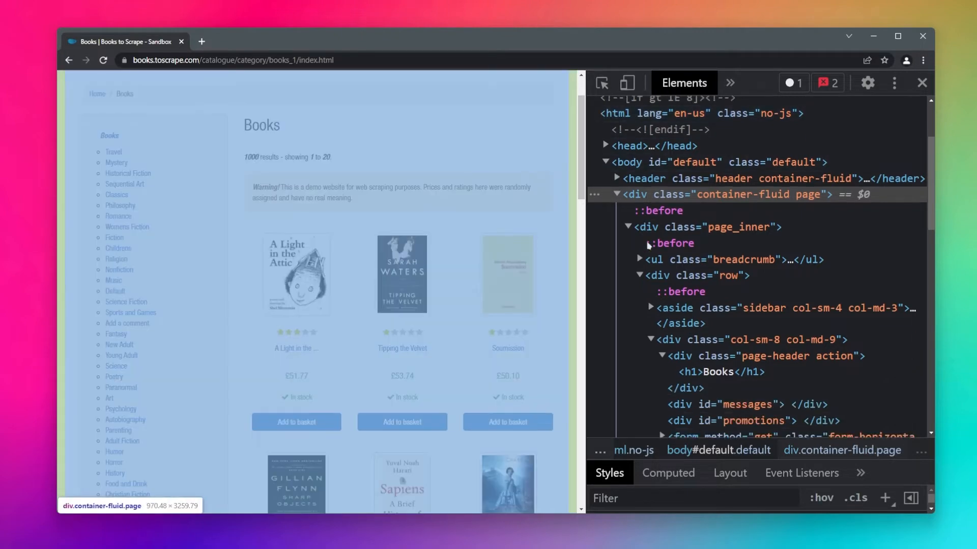
Step: Expand the first book's list item in the Elements panel and select its h3 title link
{"action": "scroll", "scroll_direction": "down", "scroll_amount": 3}
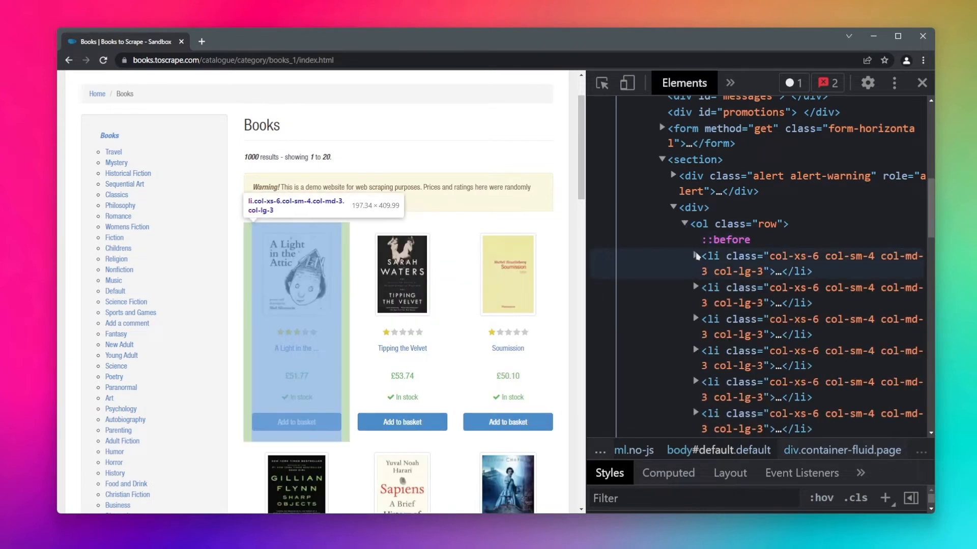
{"action": "left_click", "coordinate": [695, 256]}
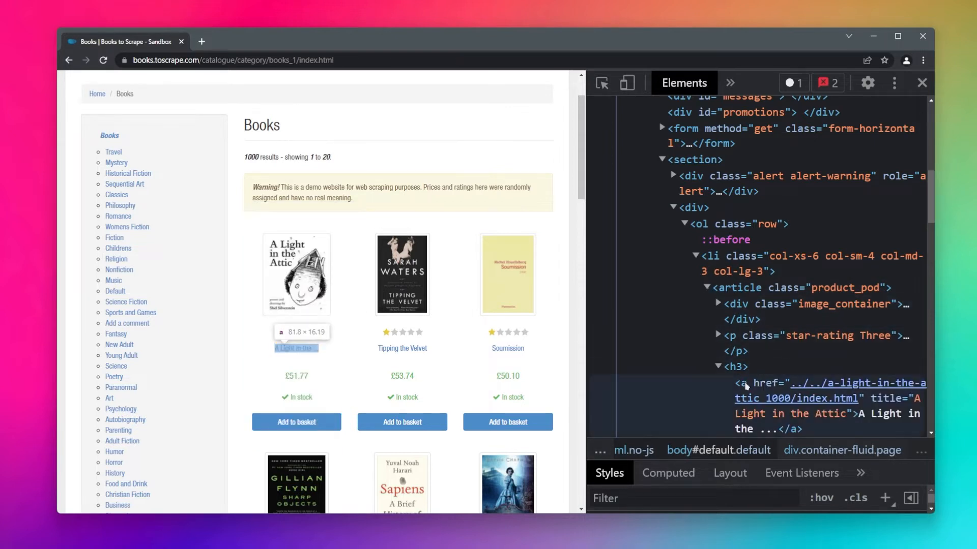
{"action": "left_click", "coordinate": [745, 383]}
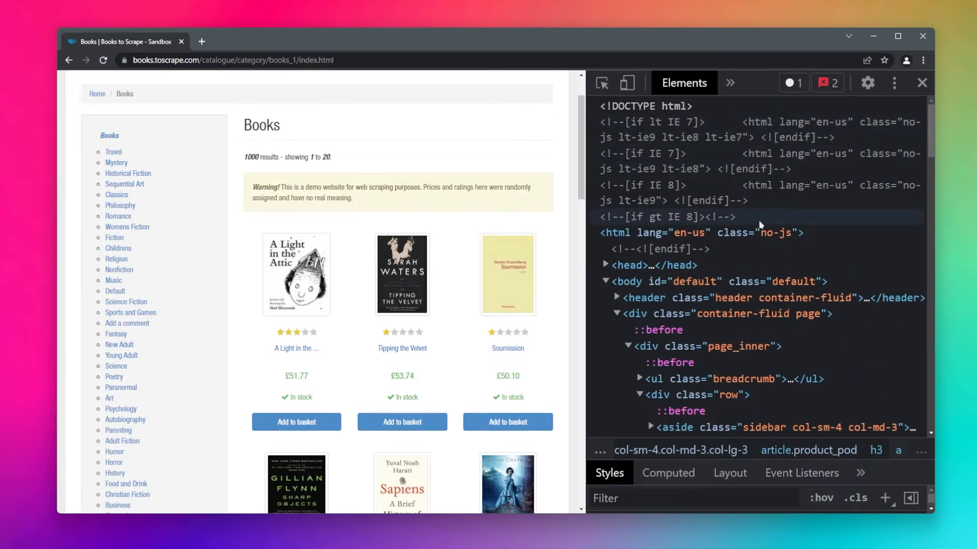
{"action": "mouse_move", "coordinate": [697, 232]}
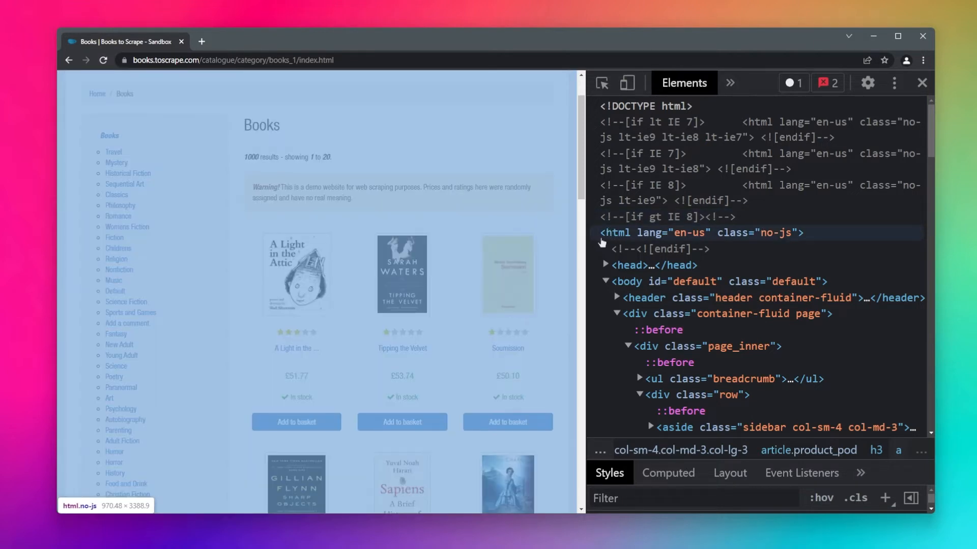
{"action": "mouse_move", "coordinate": [637, 234]}
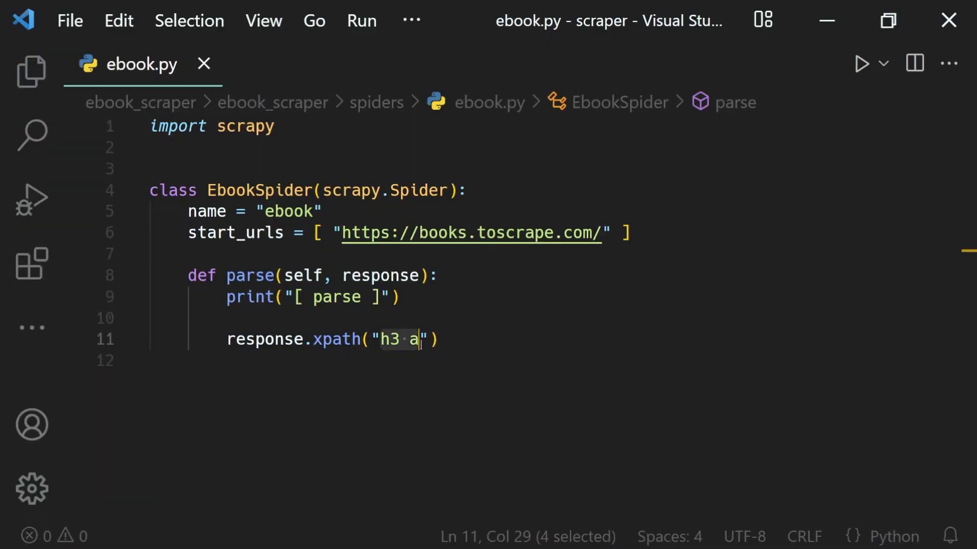
Step: Change the xpath argument to the absolute path /html/body, checking against DevTools
{"action": "type", "text": "/html"}
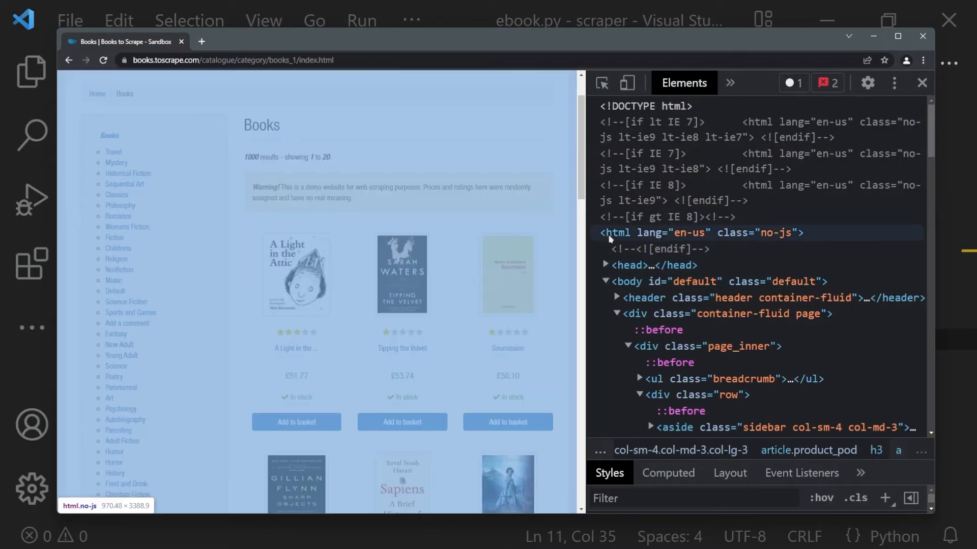
{"action": "left_click", "coordinate": [626, 282]}
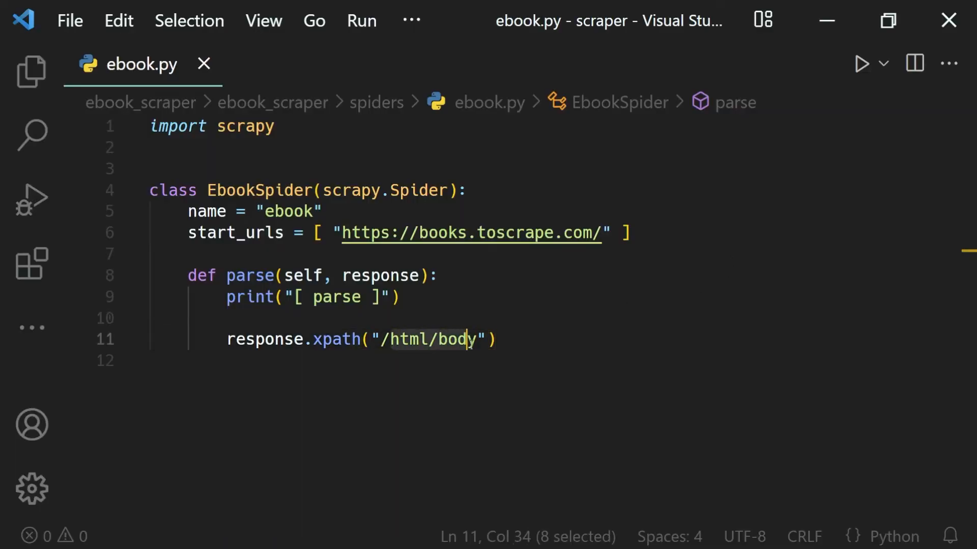
Step: Extend the xpath to /html//h3, trying and discarding an extra html step
{"action": "type", "text": "/"}
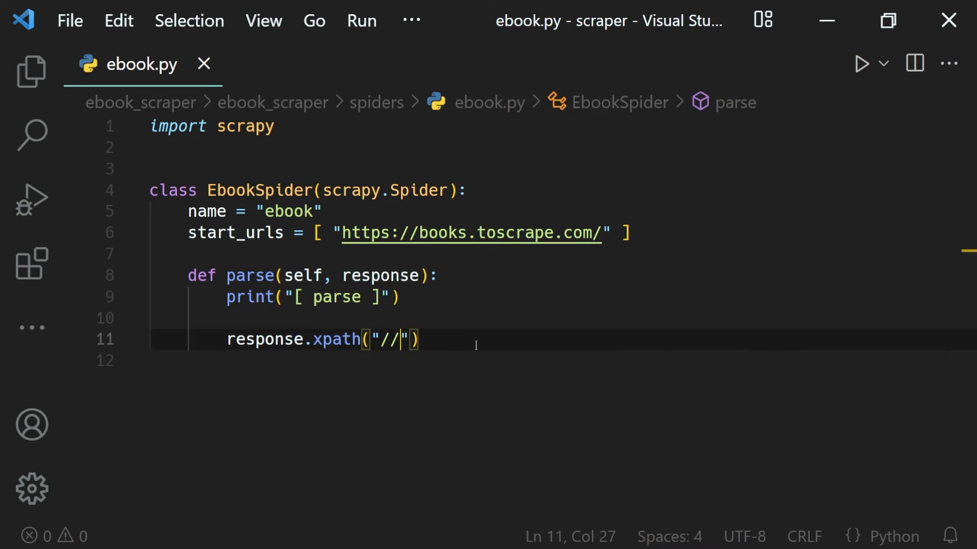
{"action": "type", "text": "h3"}
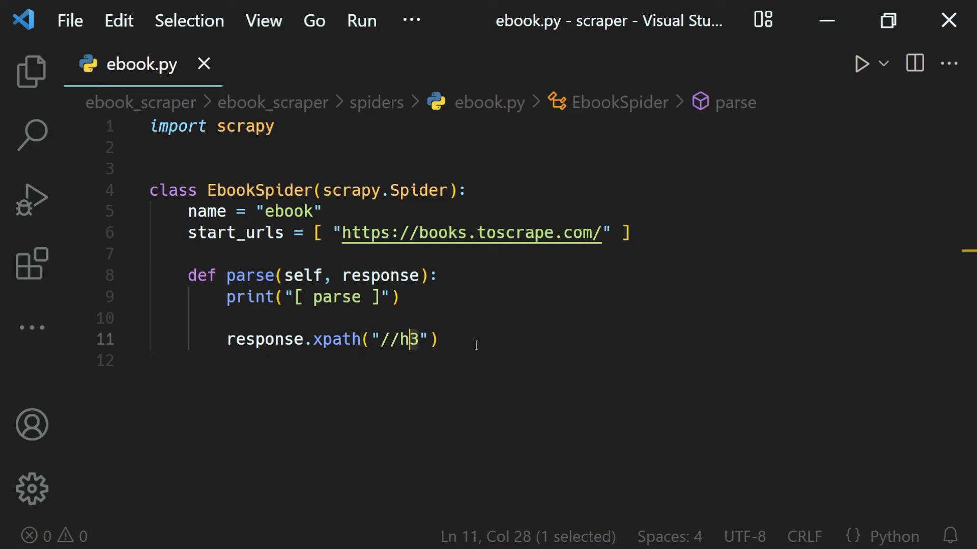
{"action": "key", "text": "shift+left"}
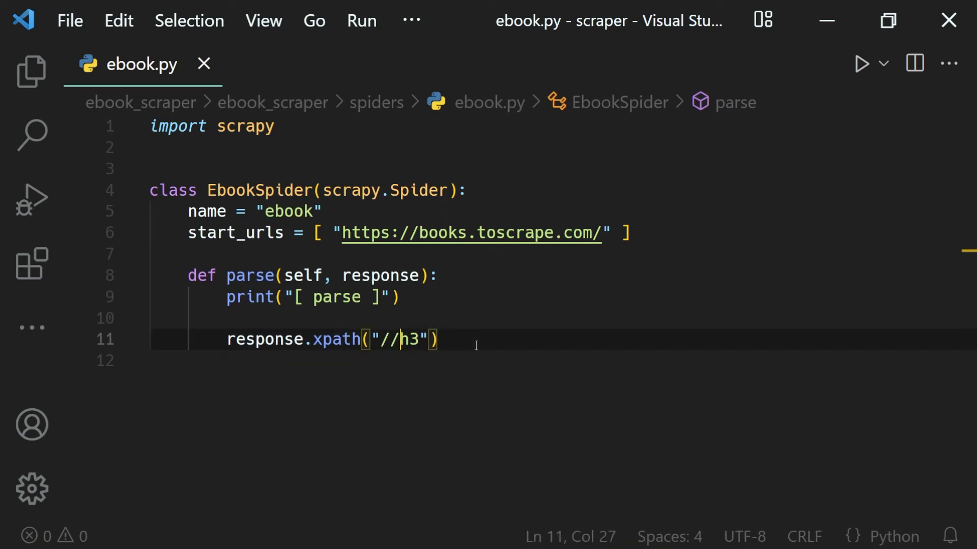
{"action": "type", "text": "html/"}
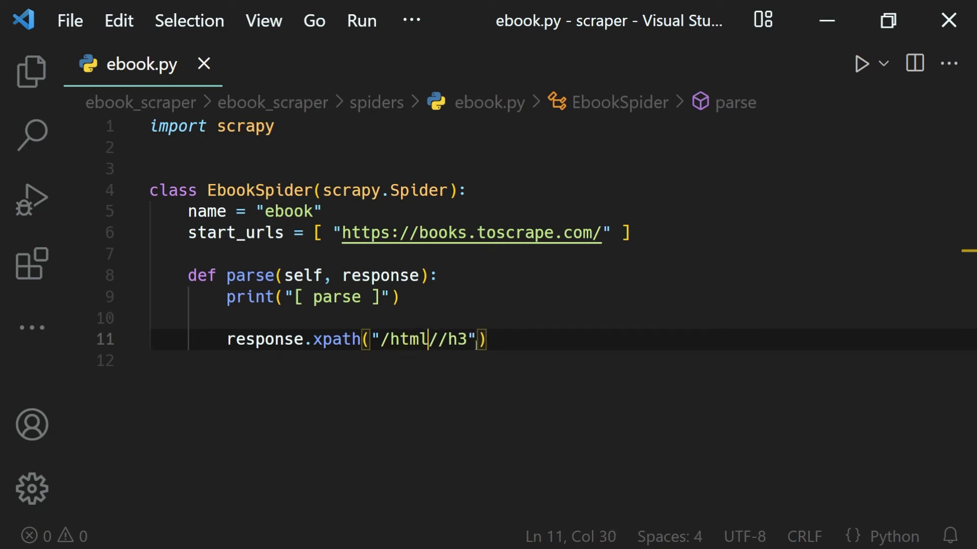
{"action": "key", "text": "Backspace"}
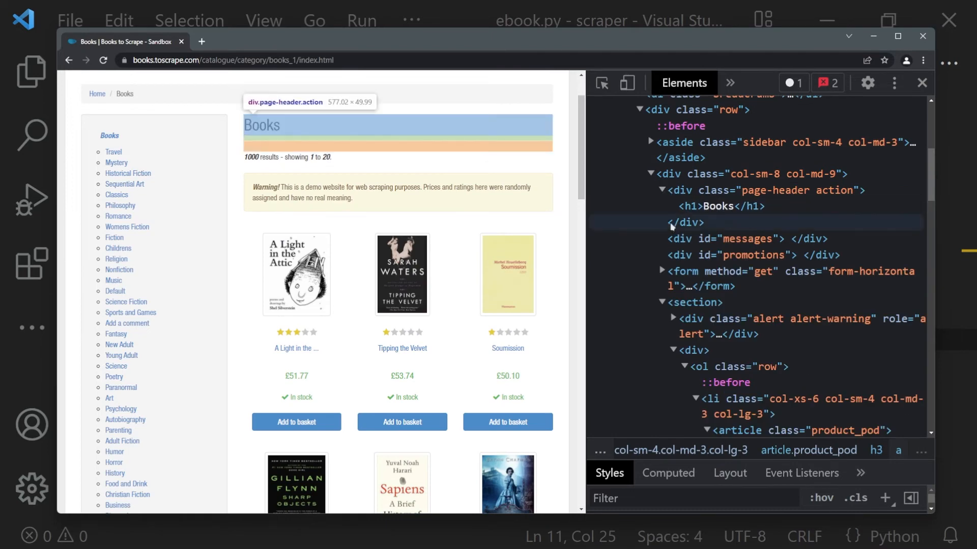
Step: Select the <a> title link inside the first product's h3 in the Elements panel
{"action": "left_click", "coordinate": [672, 318]}
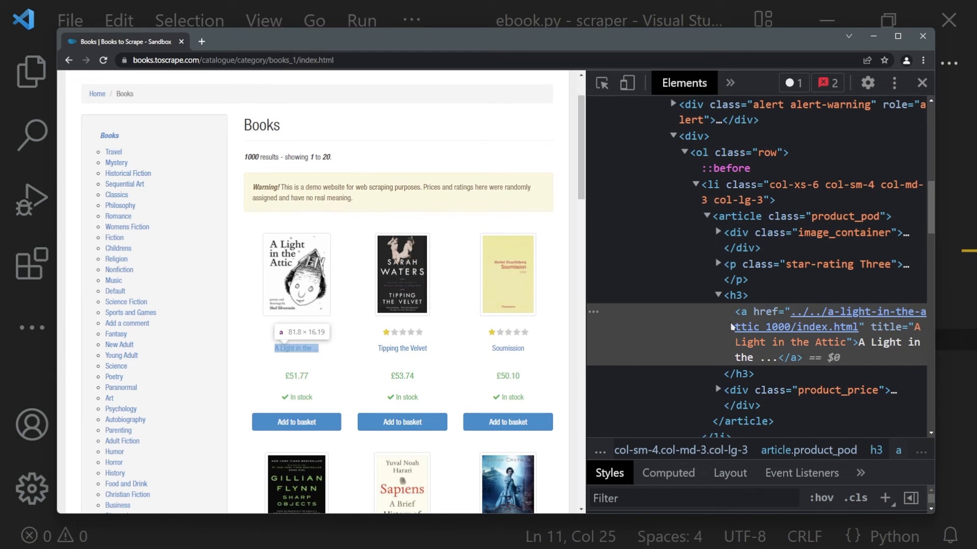
{"action": "mouse_move", "coordinate": [745, 314]}
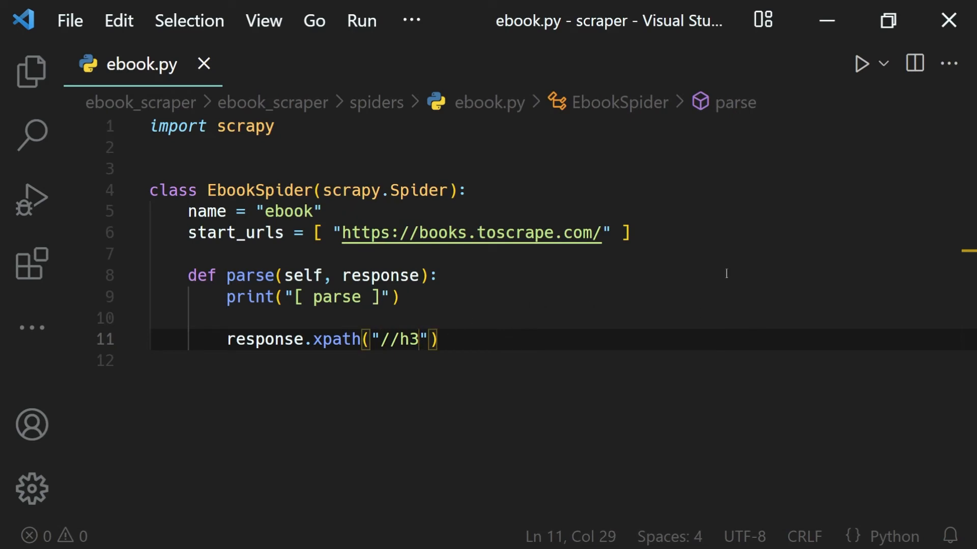
Step: Make line 11 read response.xpath("//h3/a").get() for the first title link
{"action": "type", "text": "/"}
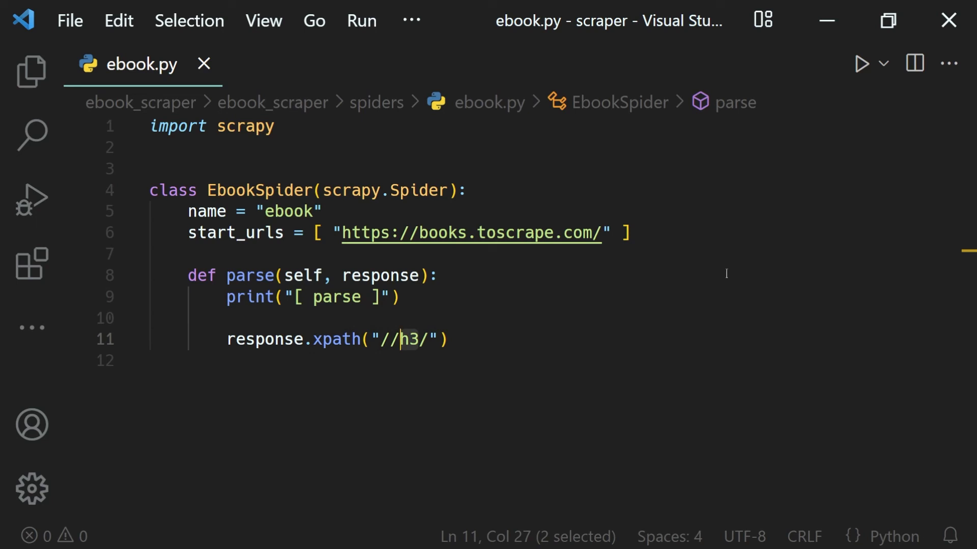
{"action": "type", "text": "a"}
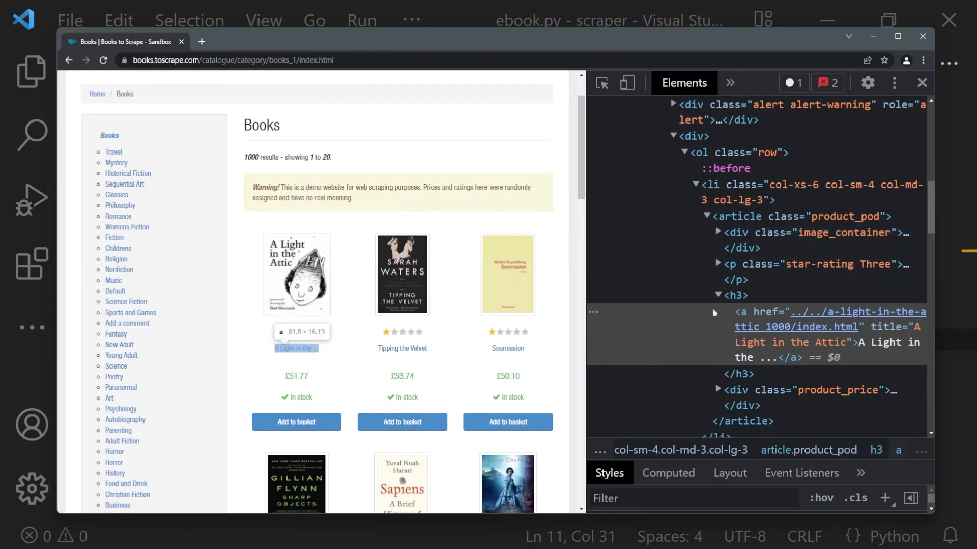
{"action": "mouse_move", "coordinate": [296, 348]}
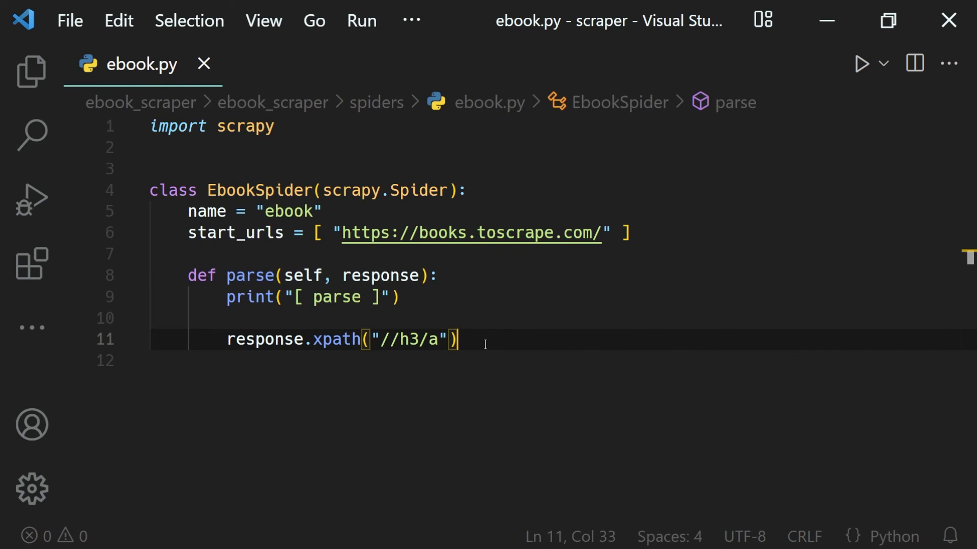
{"action": "type", "text": "."}
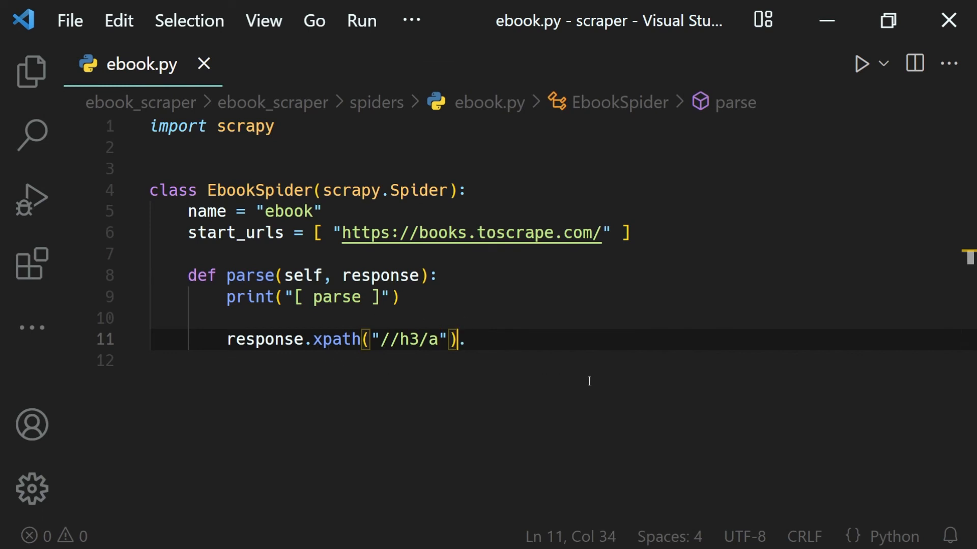
{"action": "type", "text": "get"}
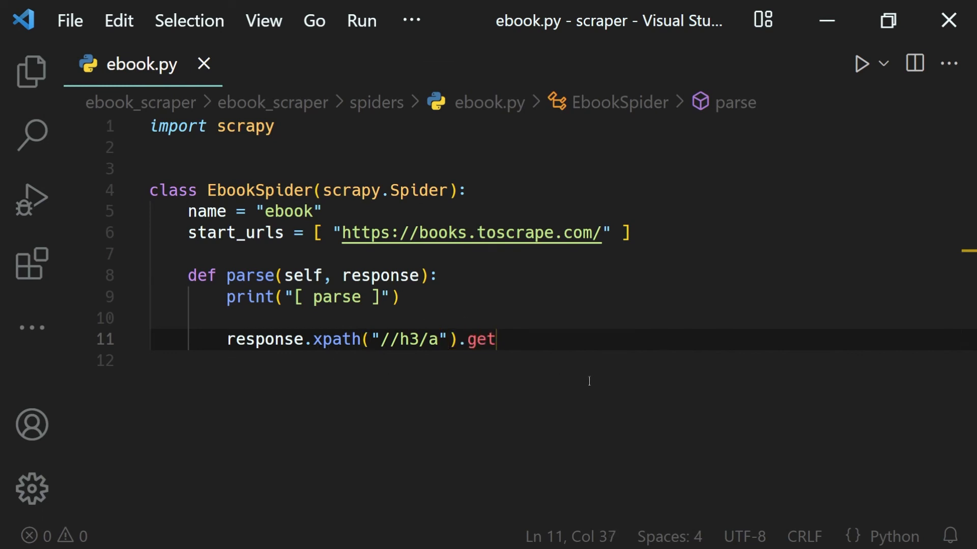
{"action": "type", "text": "())"}
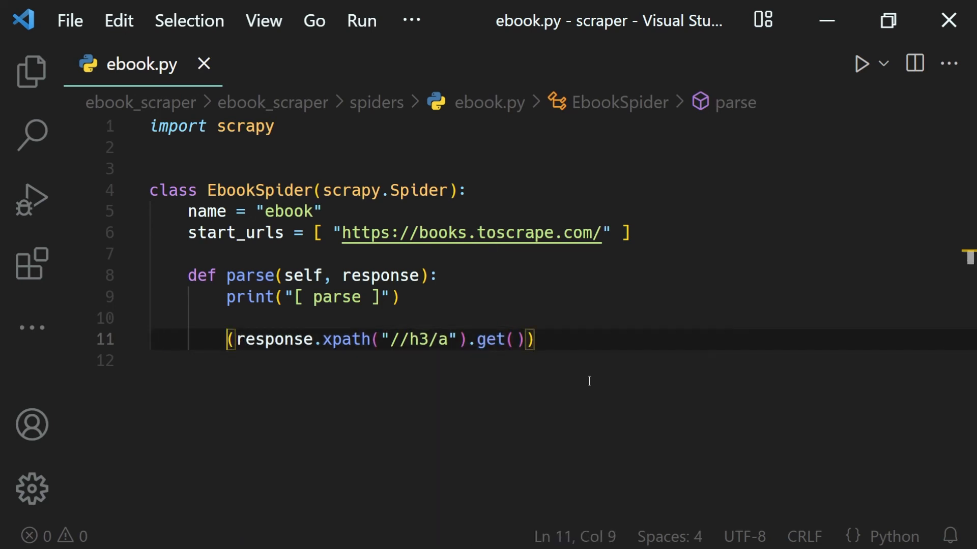
Step: Wrap the expression in print() and run scrapy crawl in the integrated terminal
{"action": "type", "text": "print"}
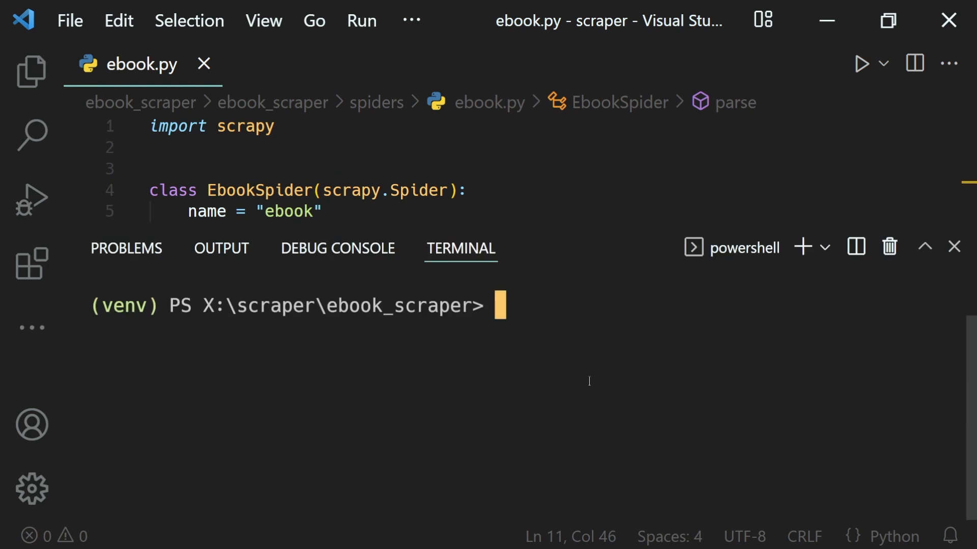
{"action": "type", "text": "scrapy"}
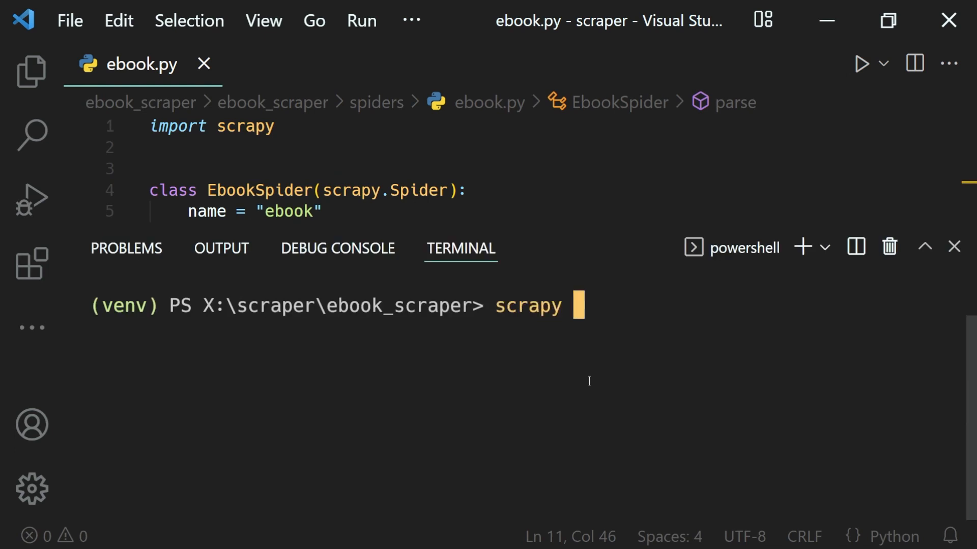
{"action": "type", "text": "crawl"}
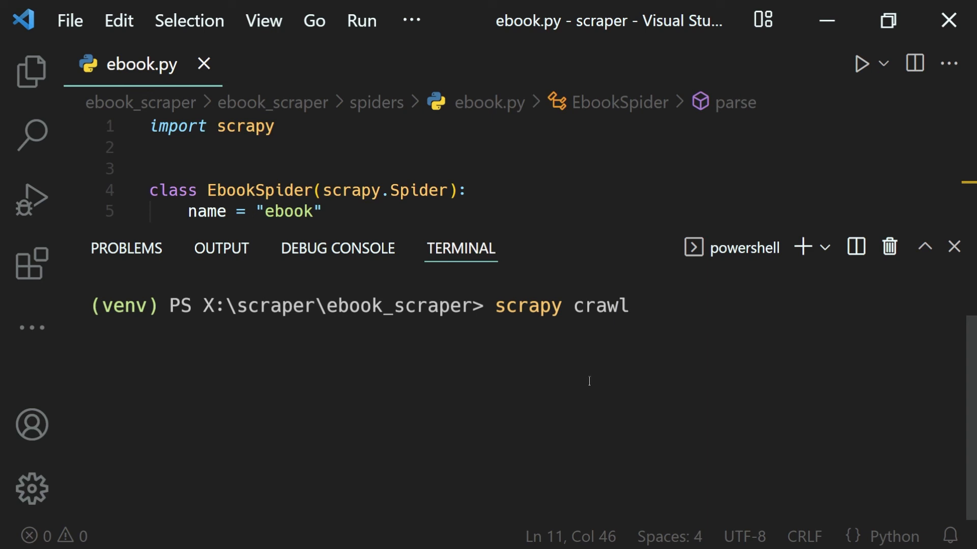
{"action": "key", "text": "Enter"}
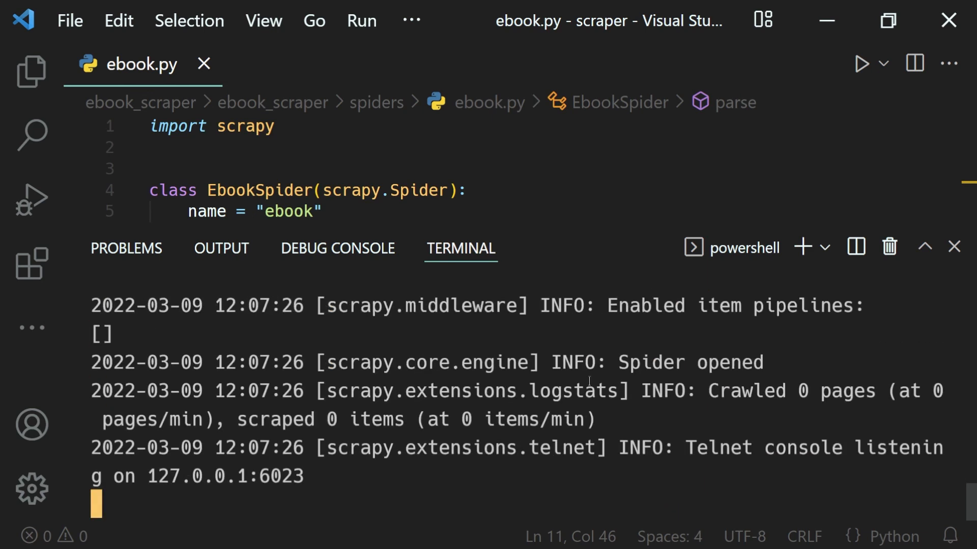